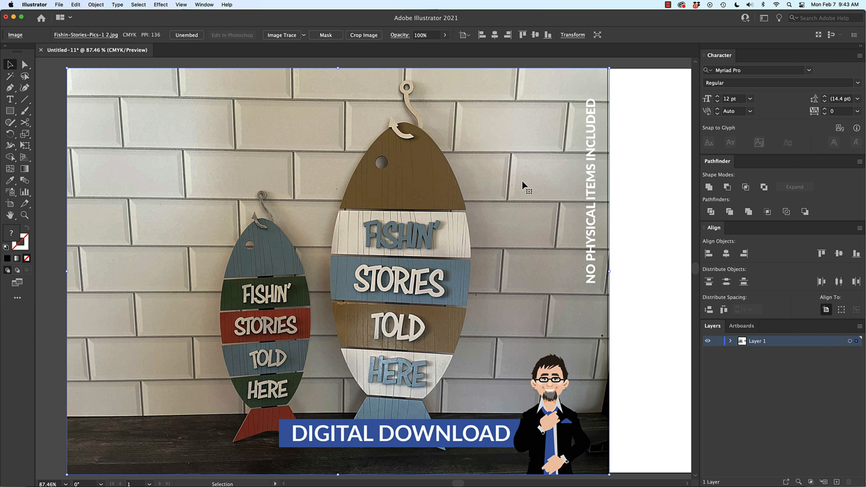
pyautogui.moveTo(522, 187)
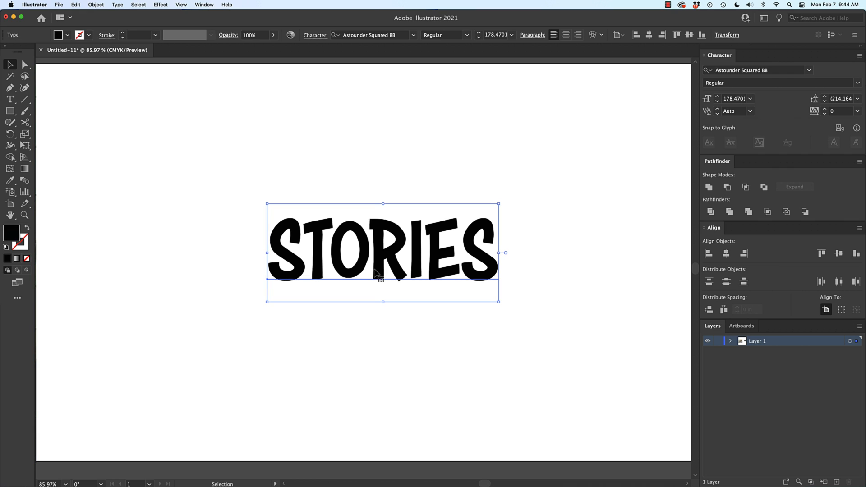
pyautogui.moveTo(379, 264)
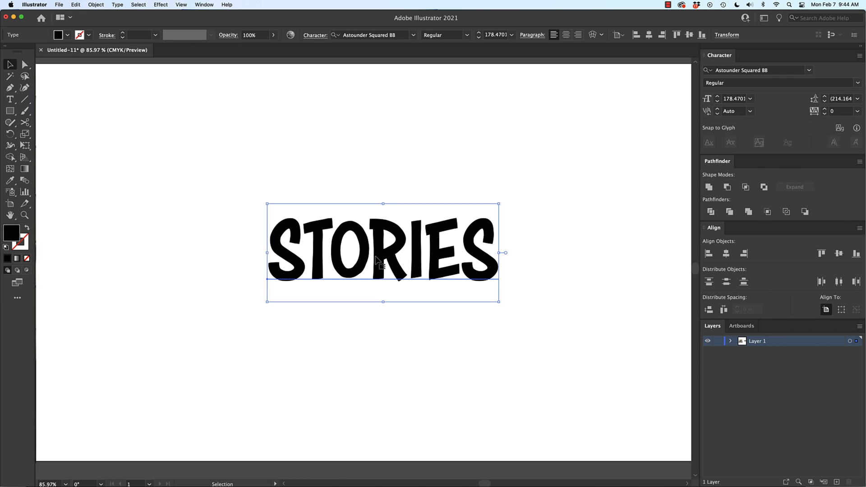
pyautogui.moveTo(753, 70)
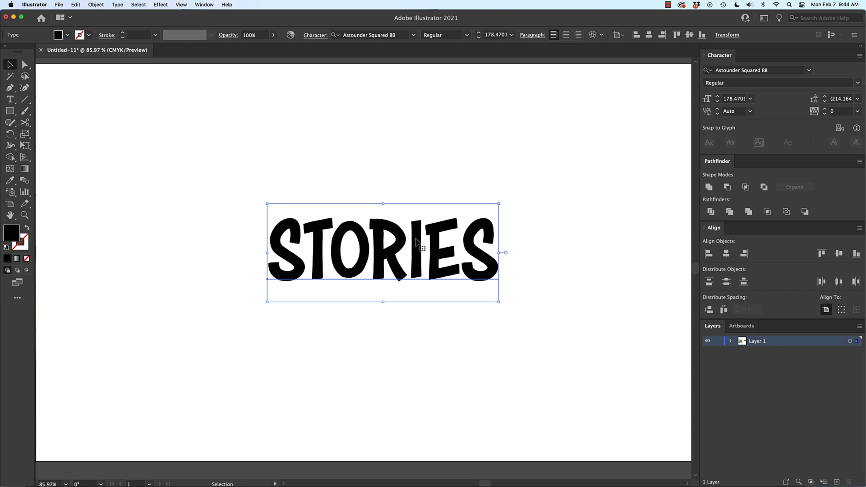
# Convert the live STORIES text into outlined letter shapes via Create Outlines.
pyautogui.rightClick(418, 248)
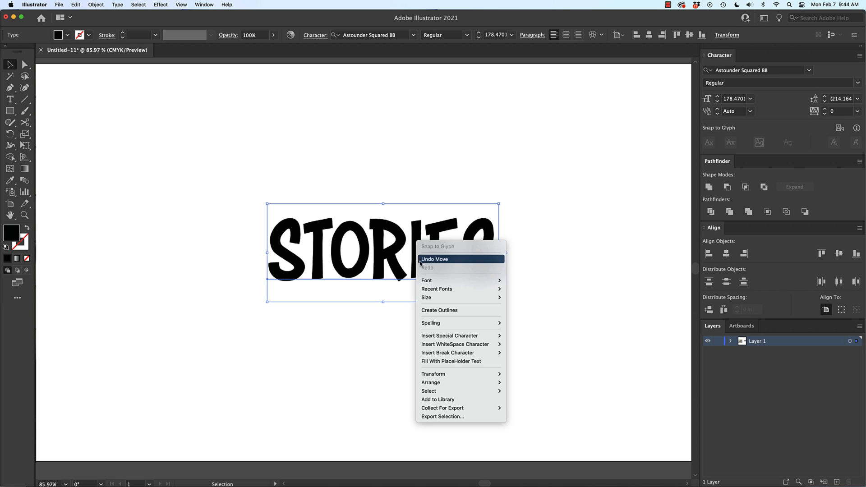
pyautogui.moveTo(454, 312)
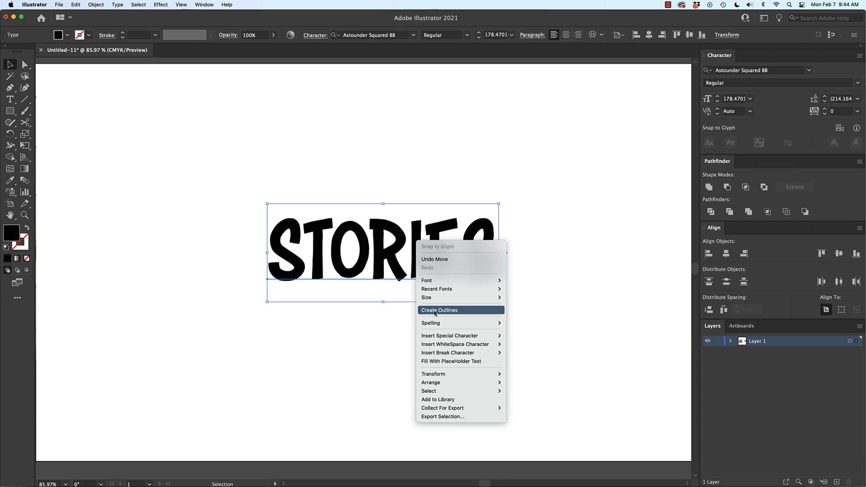
pyautogui.click(439, 310)
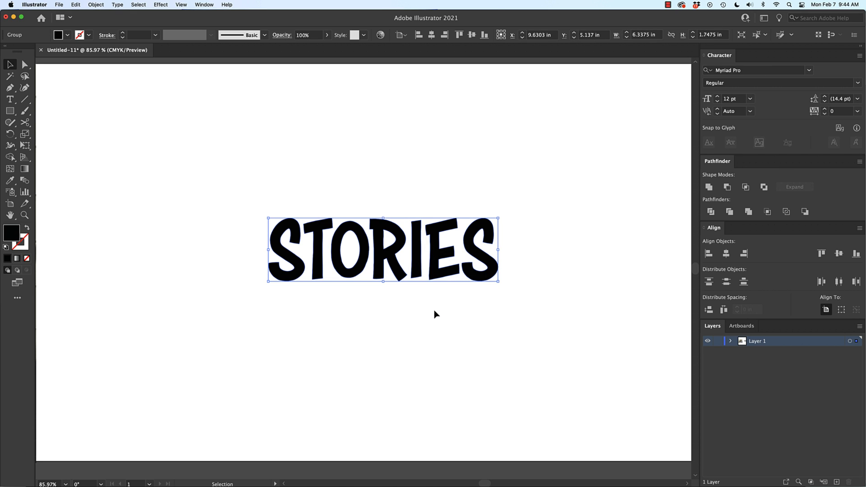
pyautogui.moveTo(393, 276)
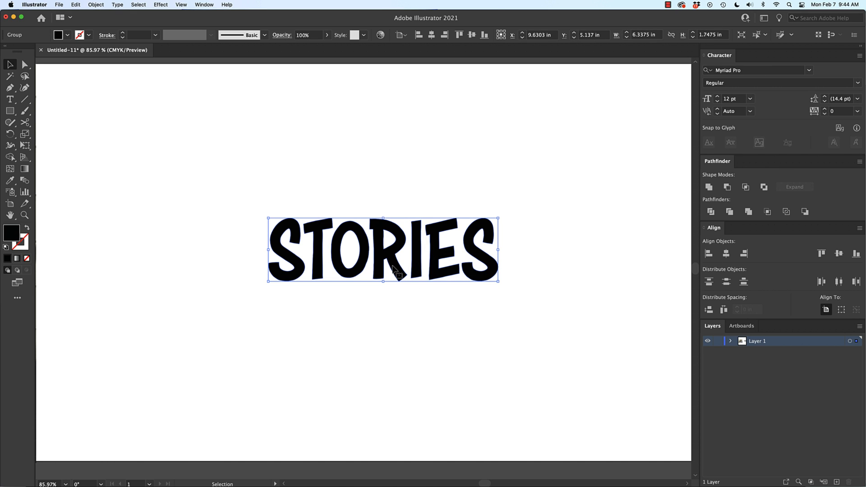
# Ungroup the outlined letters and nudge the O left so it sits over the T.
pyautogui.rightClick(393, 266)
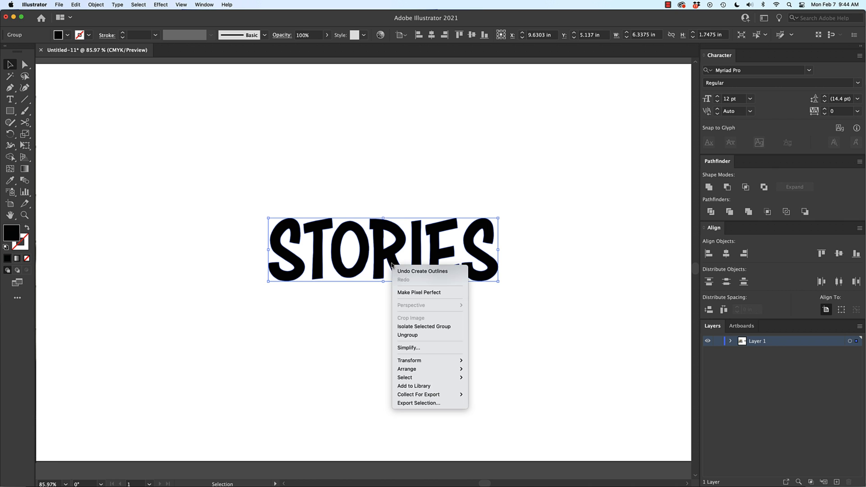
pyautogui.moveTo(407, 334)
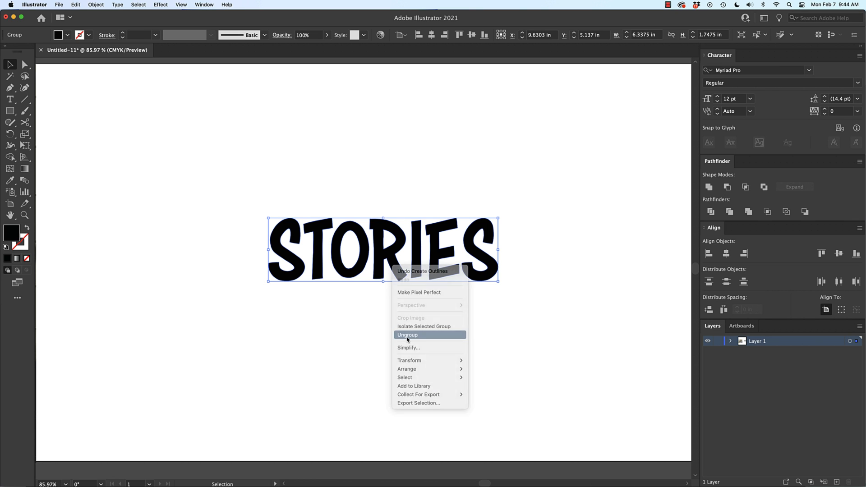
pyautogui.click(407, 335)
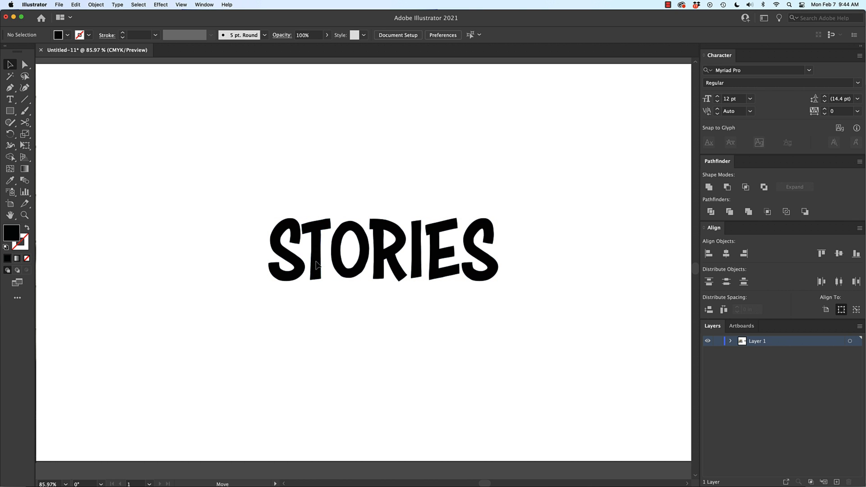
pyautogui.click(313, 258)
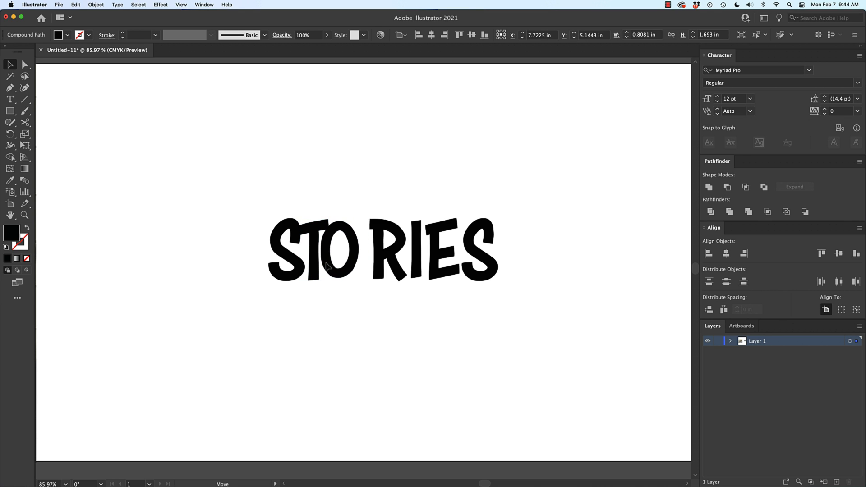
pyautogui.click(340, 260)
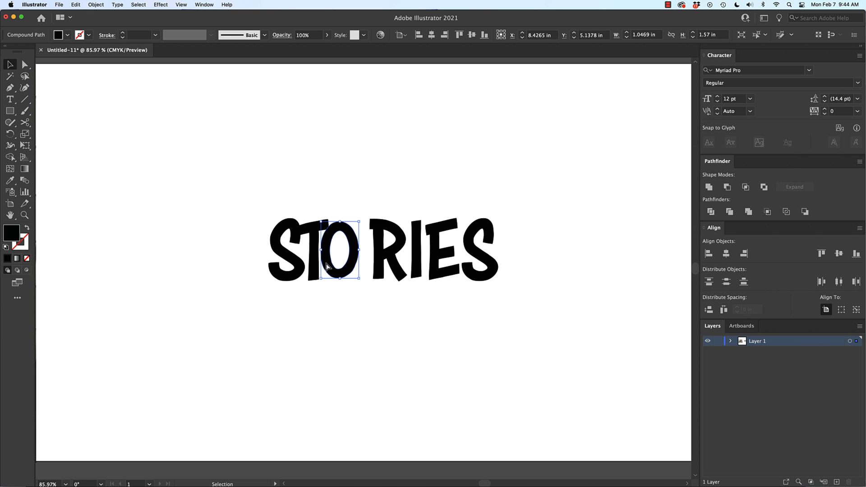
# Switch to Outline view and slide the I left to overlap the R.
pyautogui.press('cmd+y')
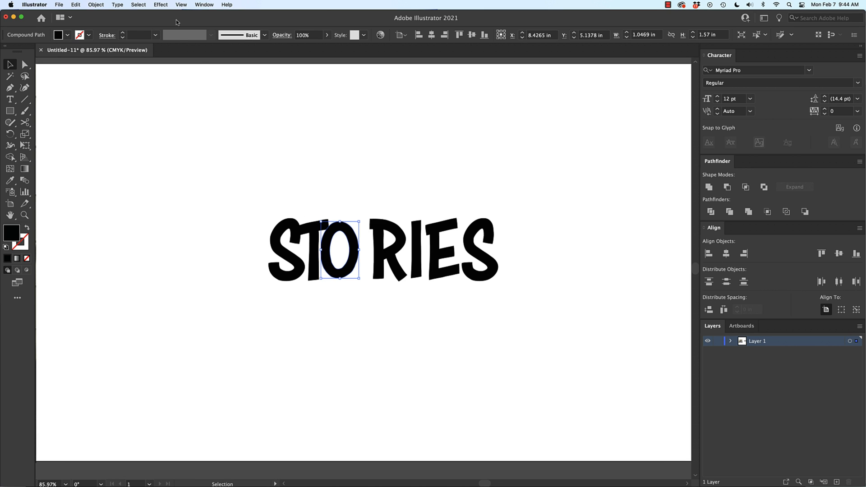
pyautogui.click(181, 5)
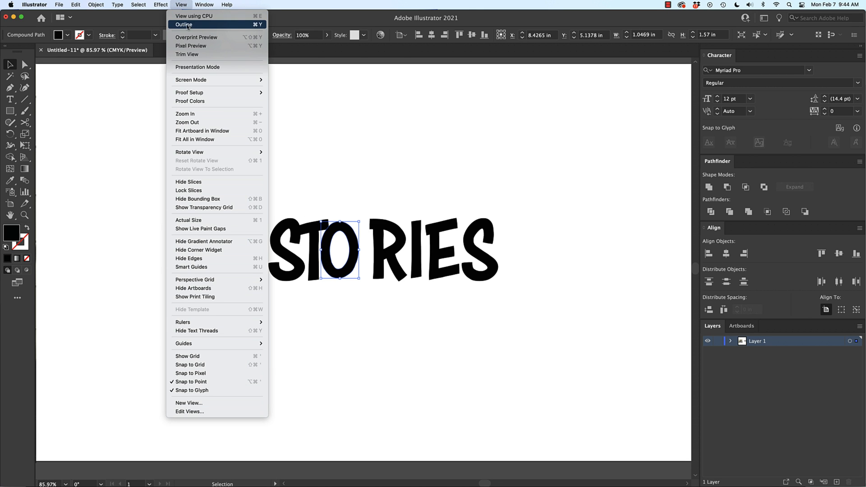
pyautogui.click(182, 23)
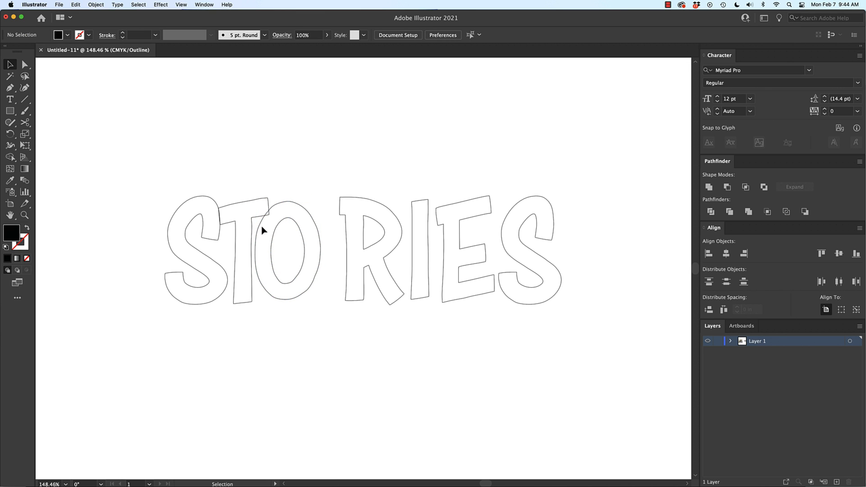
pyautogui.moveTo(271, 234)
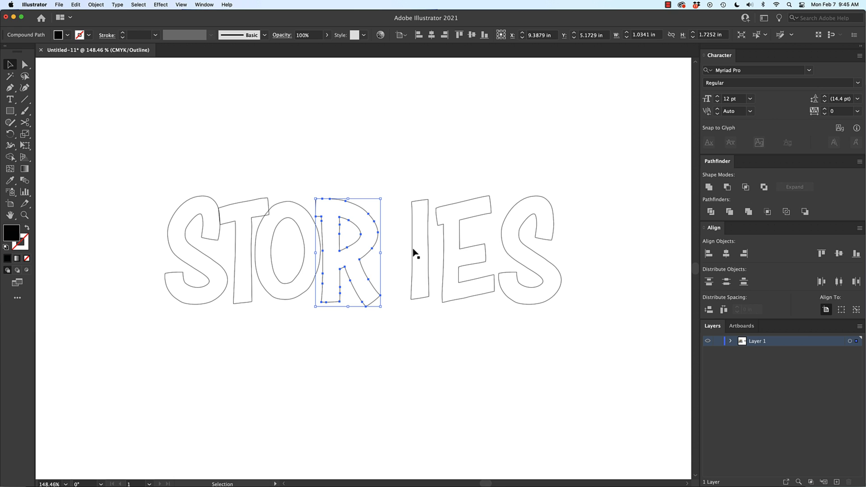
pyautogui.moveTo(348, 251); pyautogui.dragTo(419, 251)
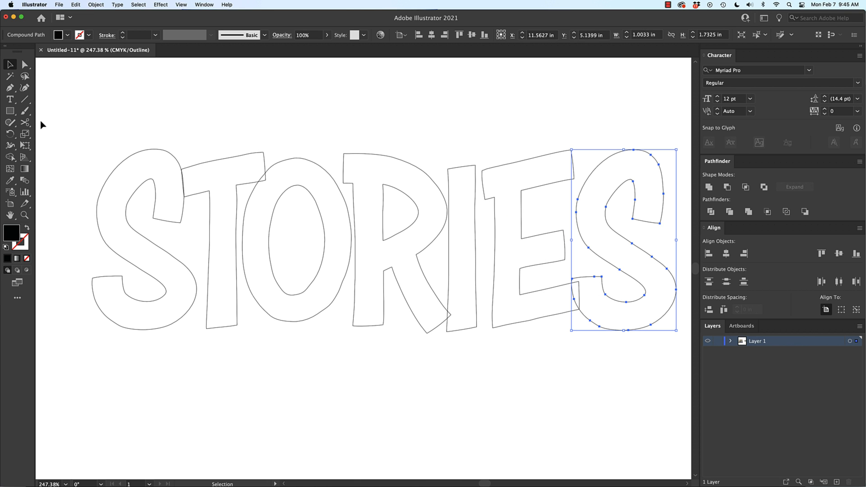
pyautogui.moveTo(25, 65)
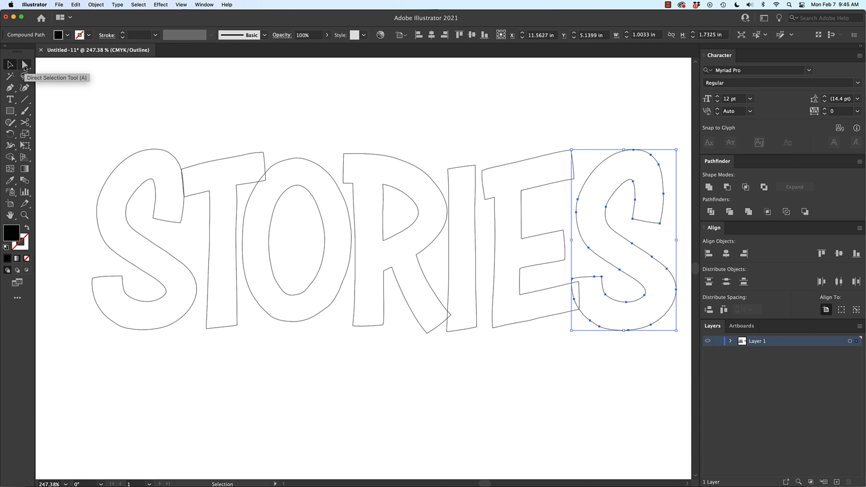
# With Direct Selection, drag the S corner and the T's arm corner so S and T overlap.
pyautogui.click(25, 65)
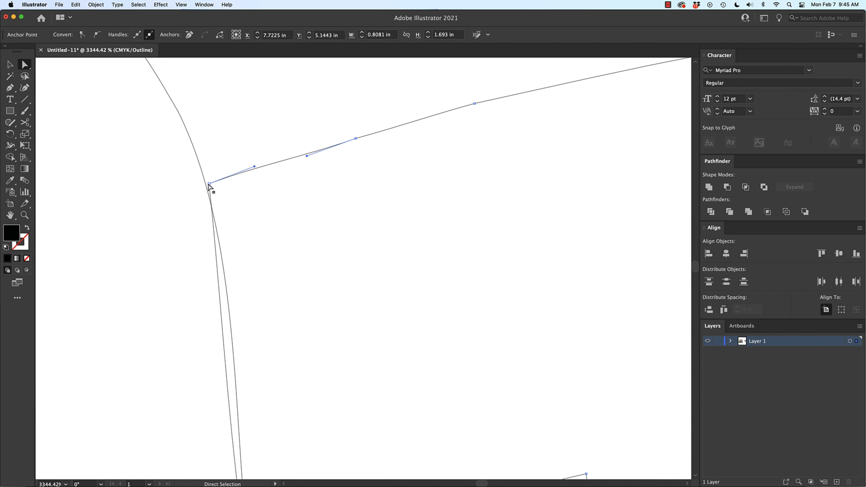
pyautogui.click(210, 192)
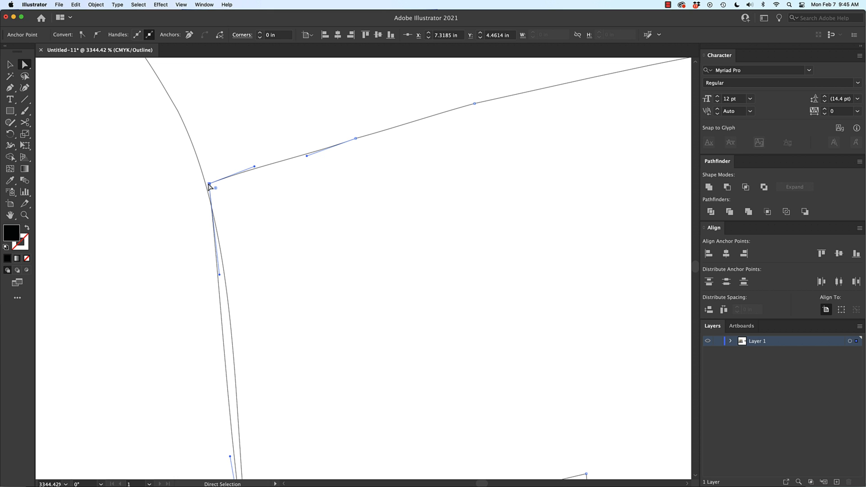
pyautogui.moveTo(210, 186); pyautogui.dragTo(185, 193)
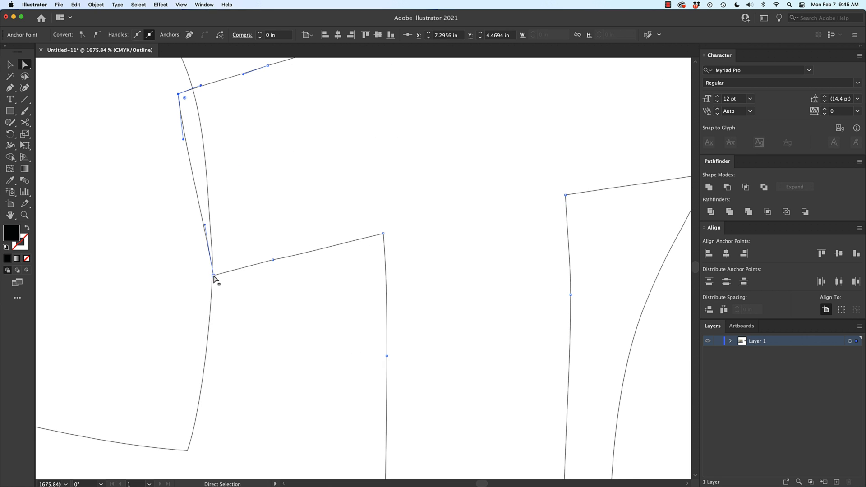
pyautogui.moveTo(214, 276); pyautogui.dragTo(198, 282)
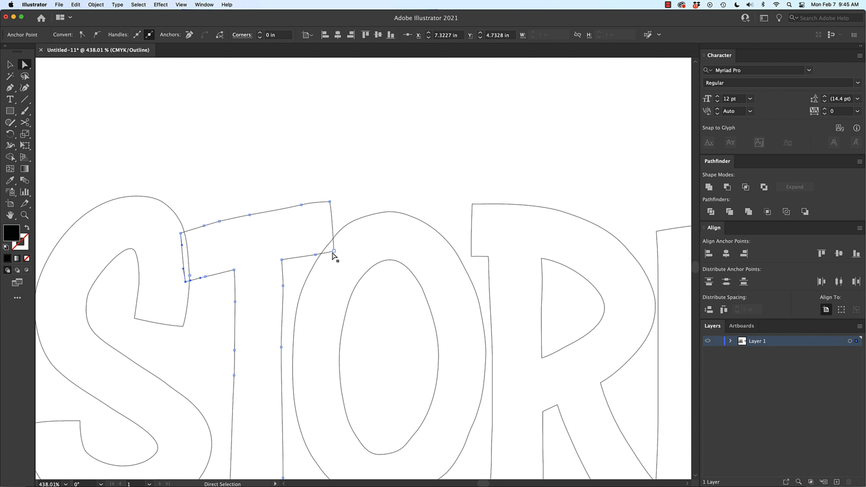
# Stretch the T's top-right arm outward so it reaches over the O.
pyautogui.moveTo(334, 252); pyautogui.dragTo(334, 251)
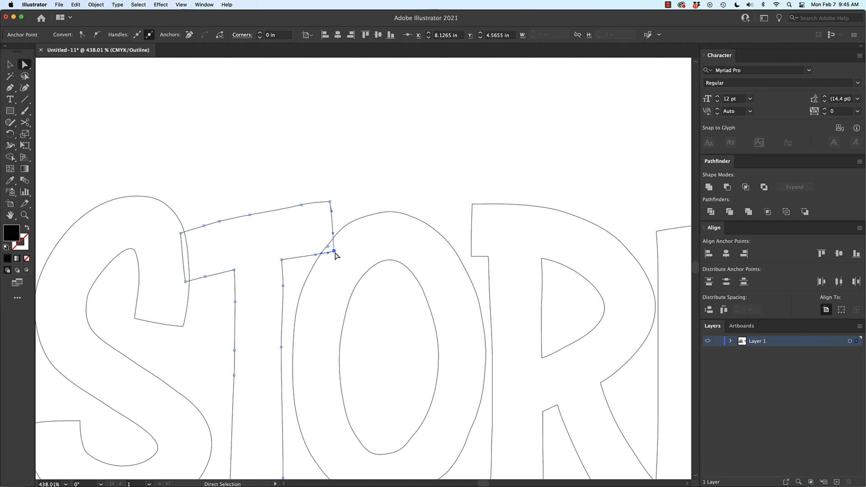
pyautogui.moveTo(333, 251); pyautogui.dragTo(346, 250)
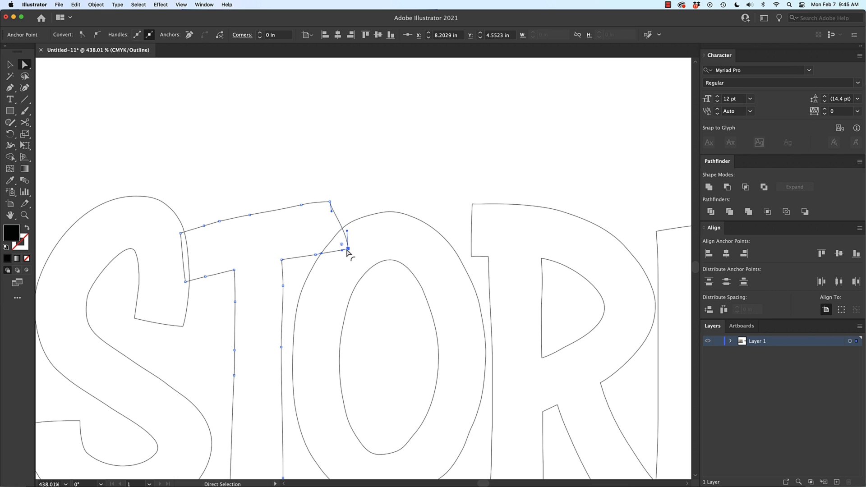
pyautogui.moveTo(346, 249); pyautogui.dragTo(339, 203)
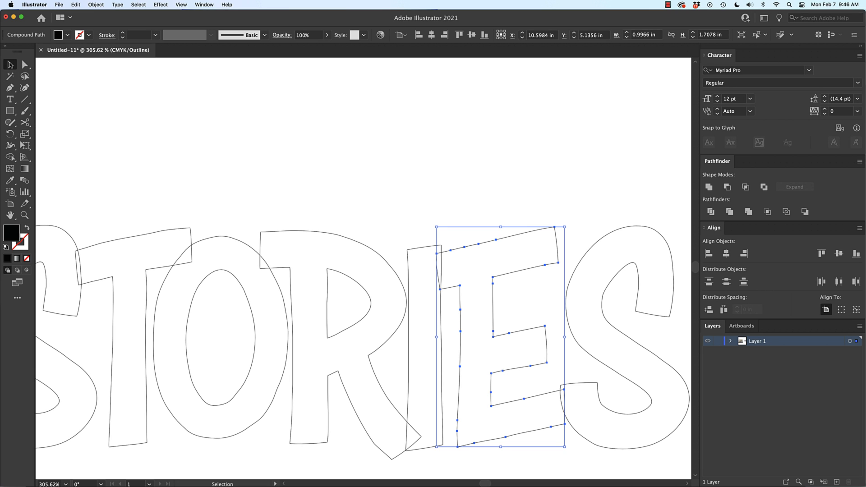
pyautogui.moveTo(42, 79)
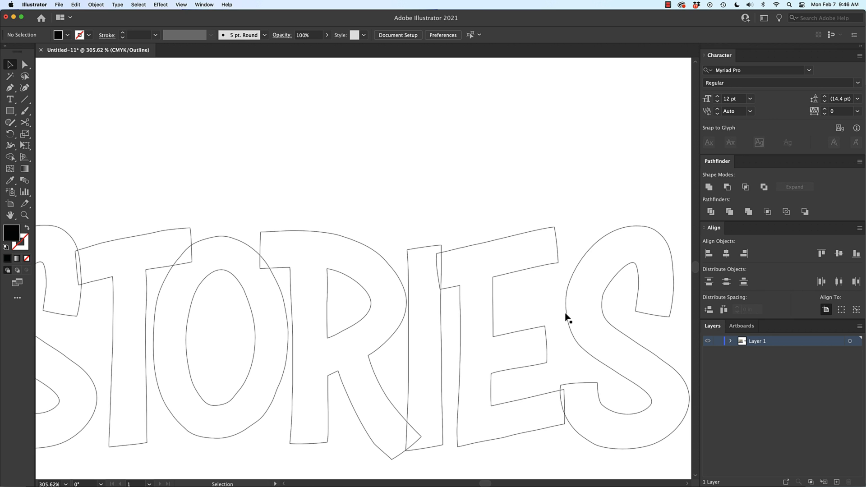
# Deselect the E by clicking empty canvas.
pyautogui.click(616, 321)
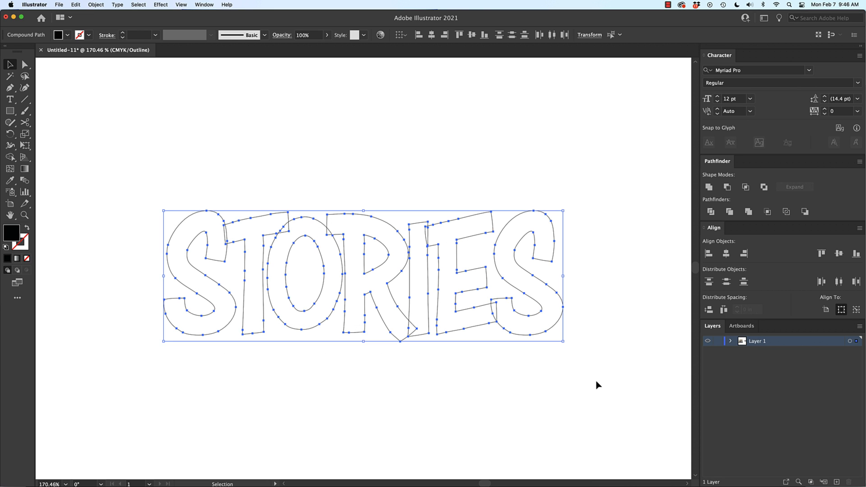
pyautogui.moveTo(633, 377)
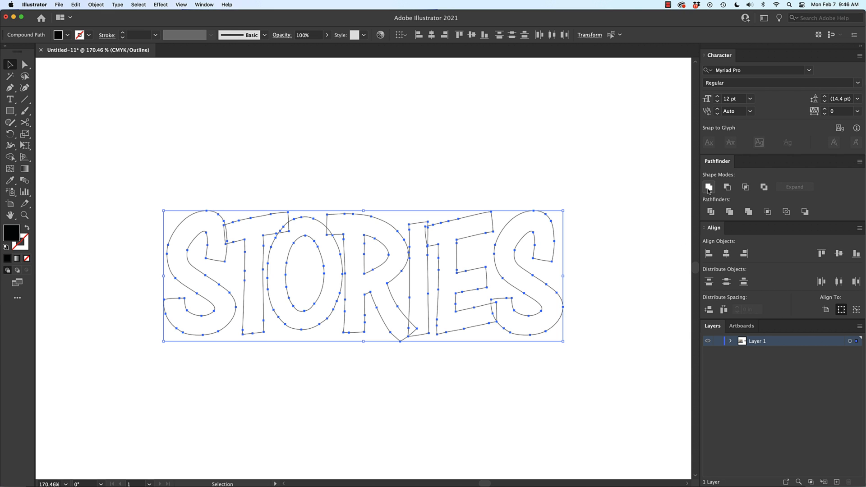
pyautogui.moveTo(709, 187)
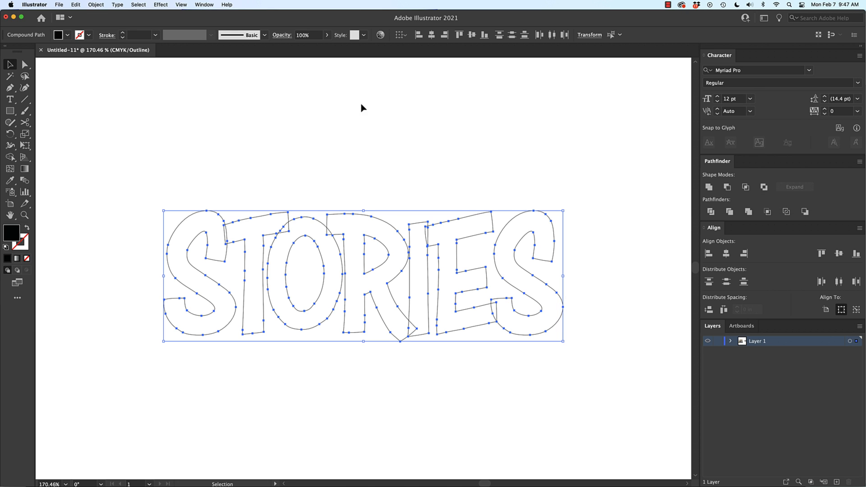
pyautogui.click(204, 4)
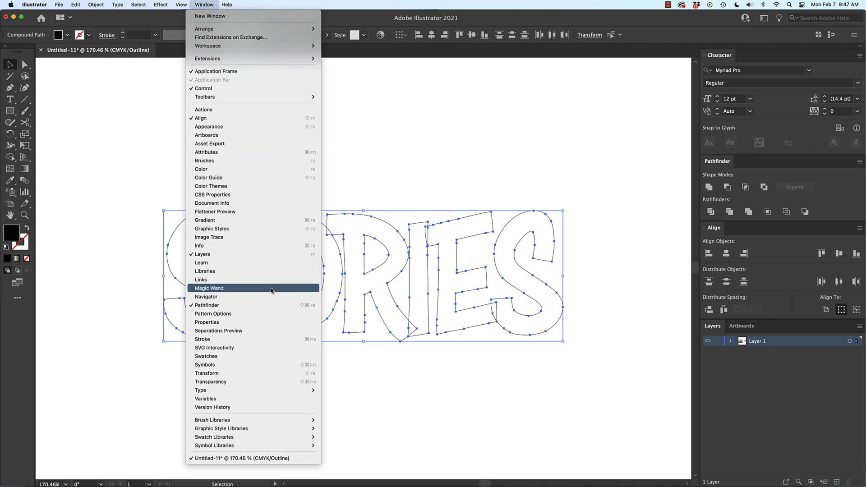
pyautogui.moveTo(253, 211)
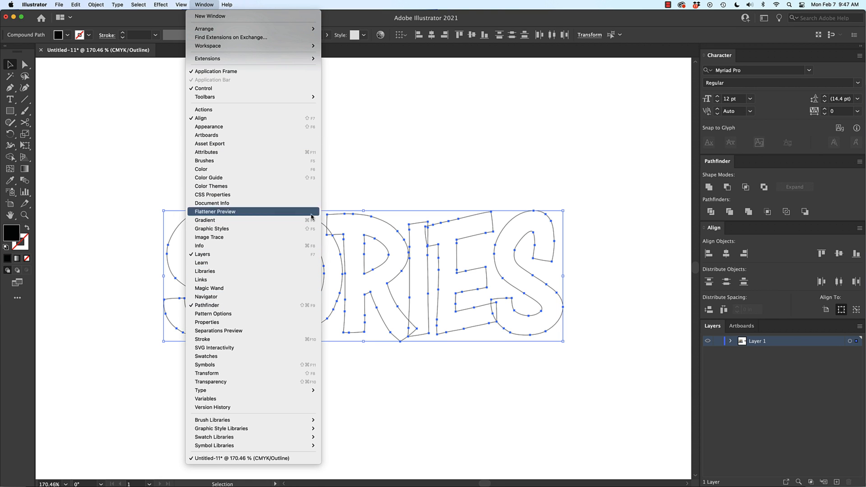
pyautogui.click(228, 5)
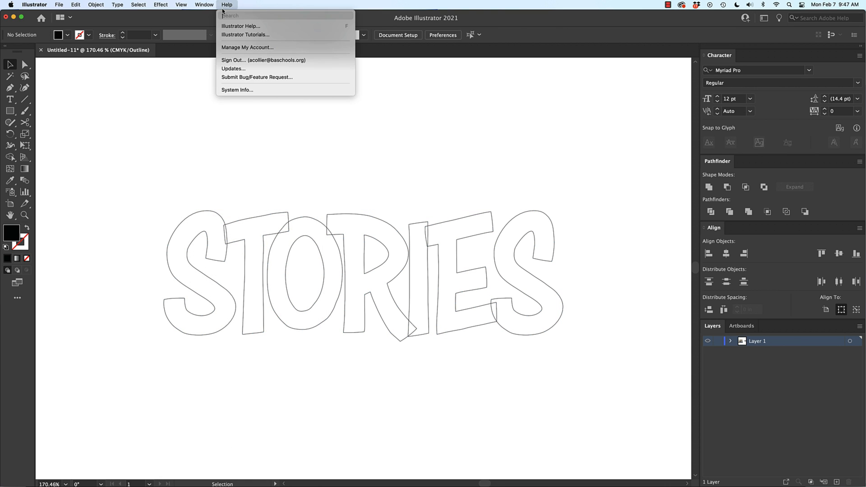
pyautogui.write('pathfinder')
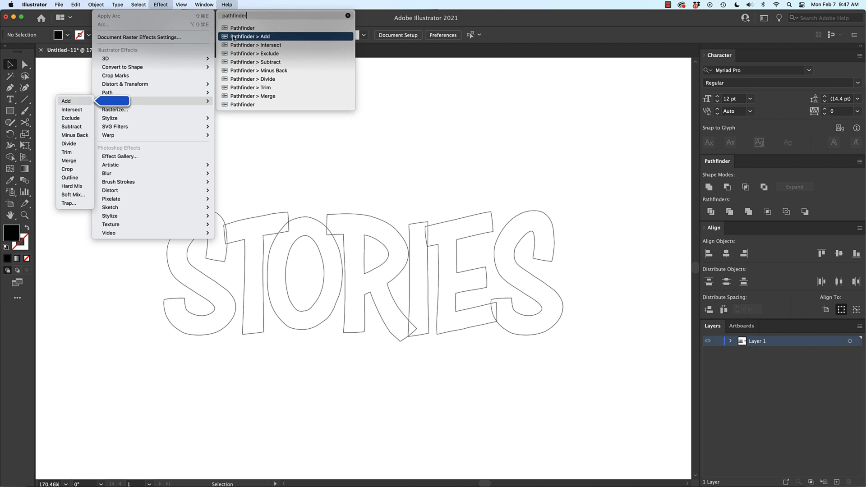
pyautogui.moveTo(250, 39)
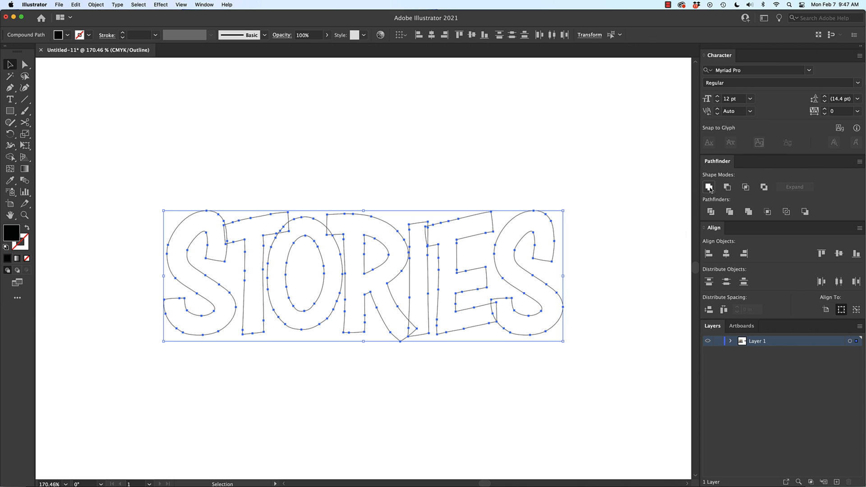
# Unite all letters into one shape with Pathfinder and return to Preview to see it solid black.
pyautogui.click(709, 187)
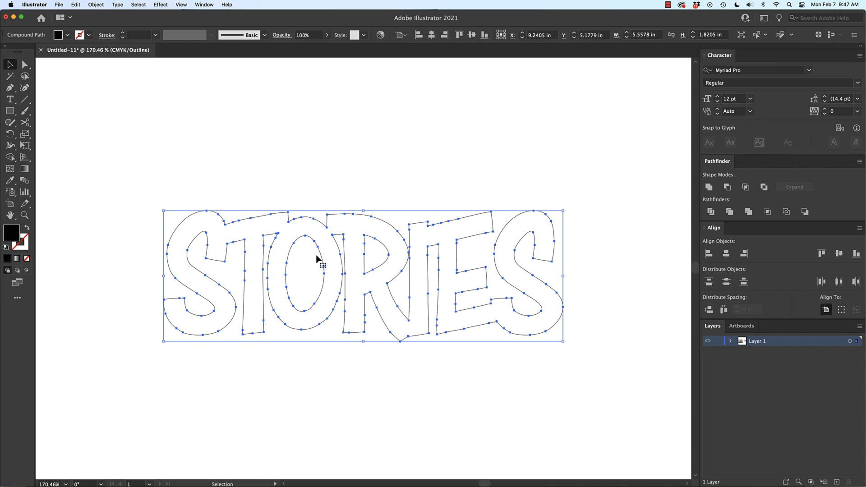
pyautogui.moveTo(430, 276)
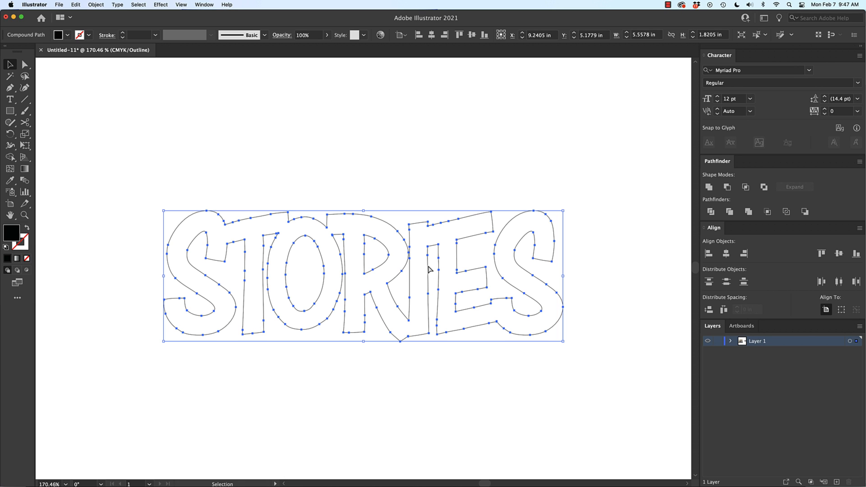
pyautogui.press('Cmd+Y')
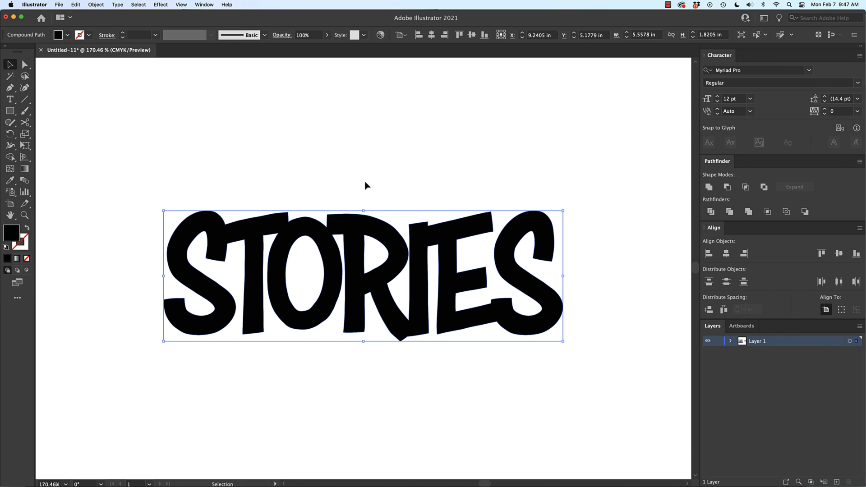